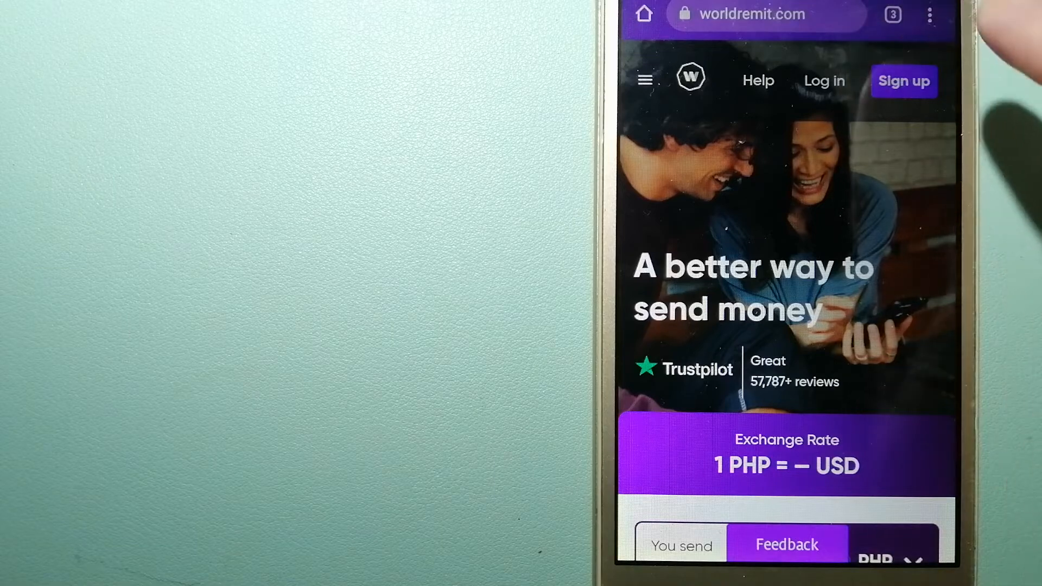
# Show Chrome's open-tabs overview listing the Wise, TransferGo and WorldRemit pages
pyautogui.click(893, 14)
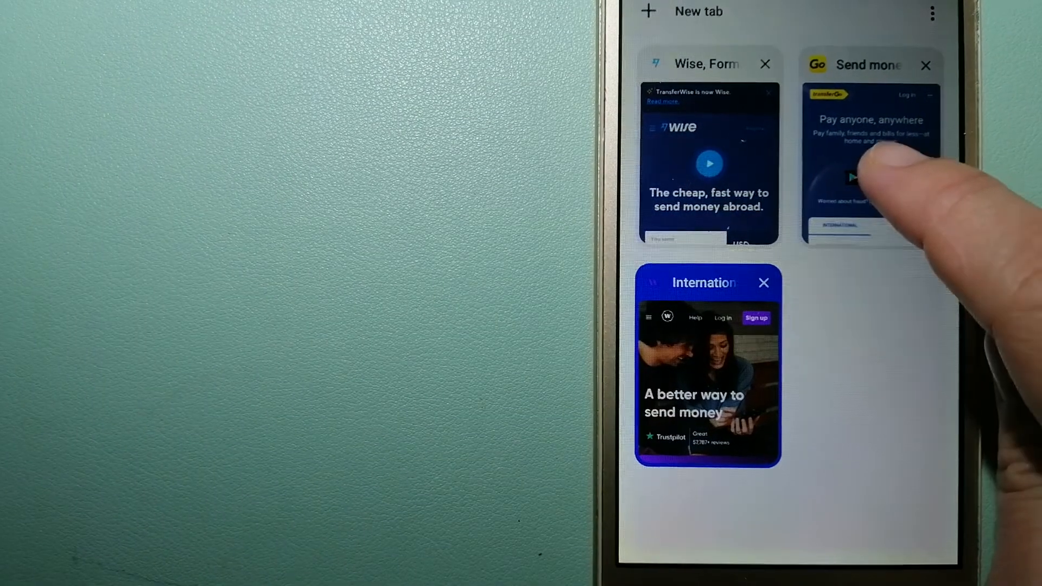